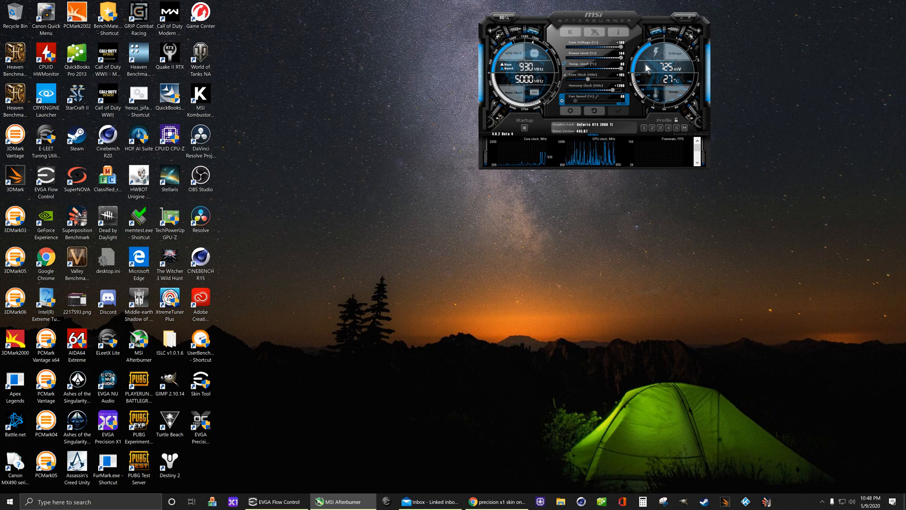
pyautogui.moveTo(669, 91)
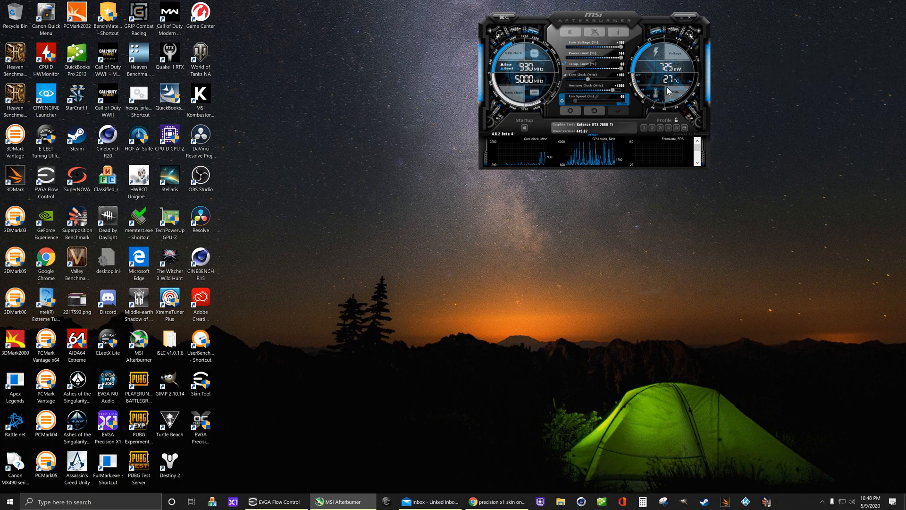
pyautogui.moveTo(667, 259)
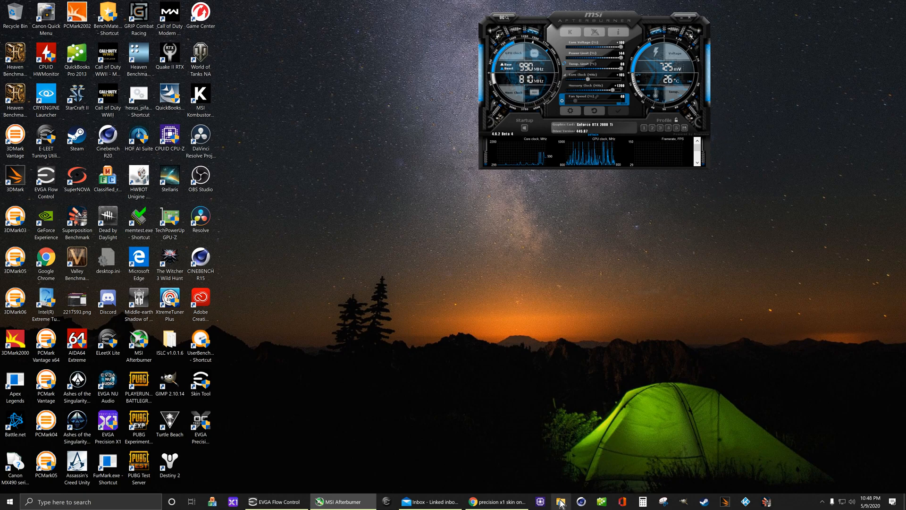
# Step: In File Explorer, browse into 860EVO1TB (D:) > Program Files (x86)
pyautogui.click(558, 502)
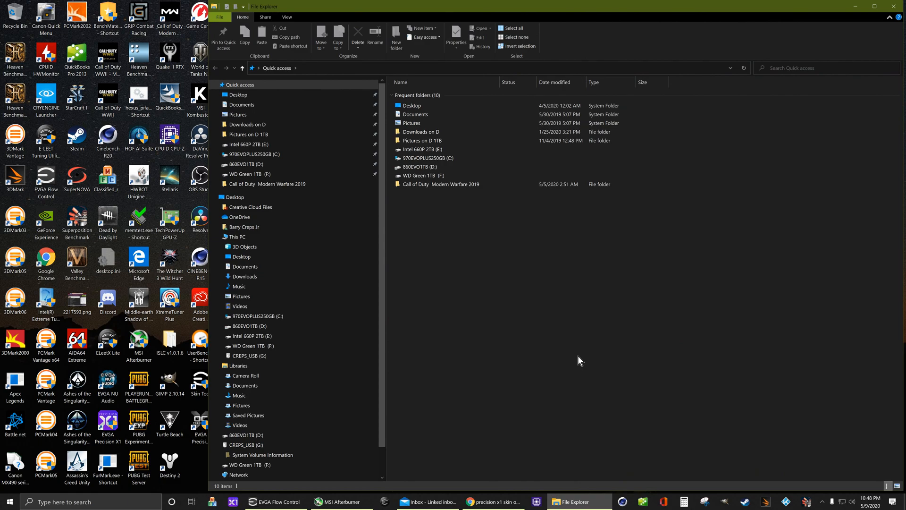
pyautogui.moveTo(473, 248)
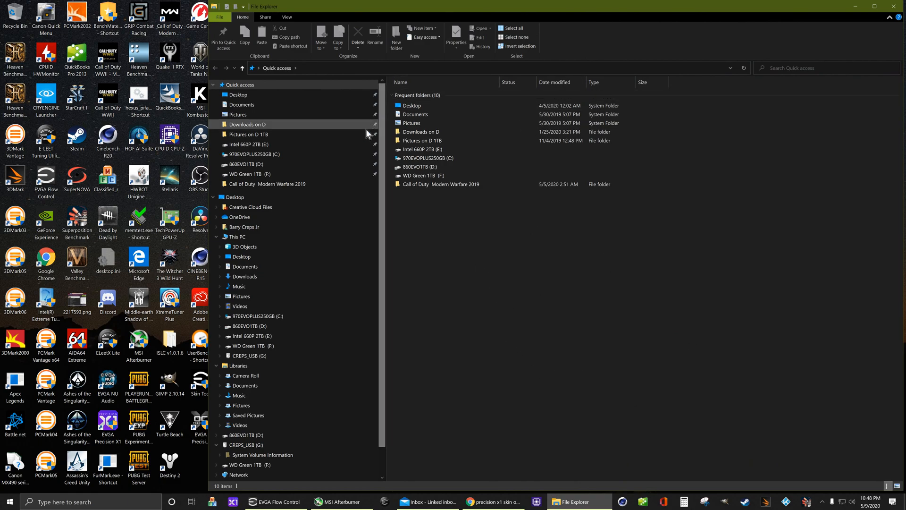
pyautogui.moveTo(415, 140)
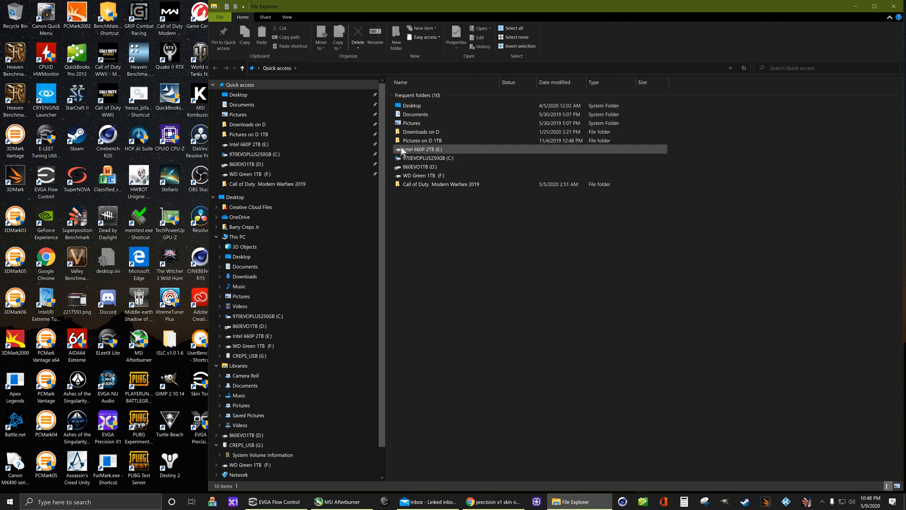
pyautogui.click(419, 167)
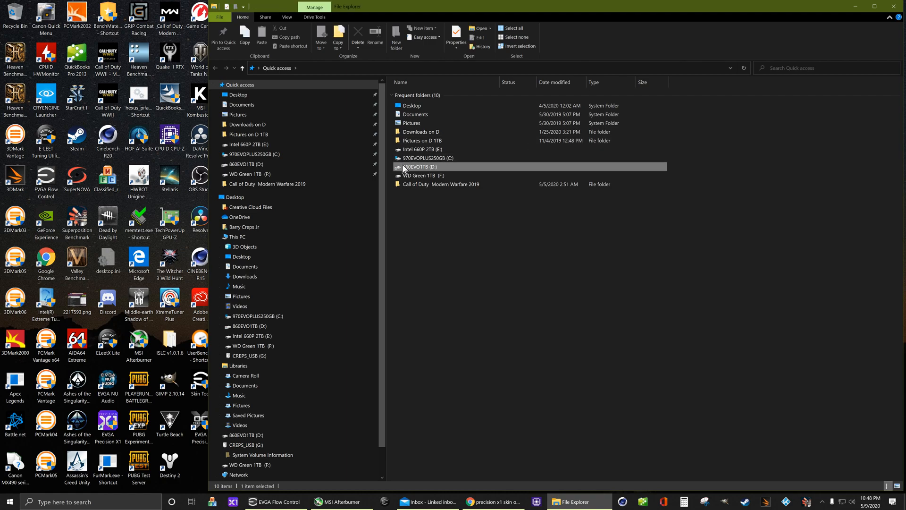
pyautogui.doubleClick(420, 166)
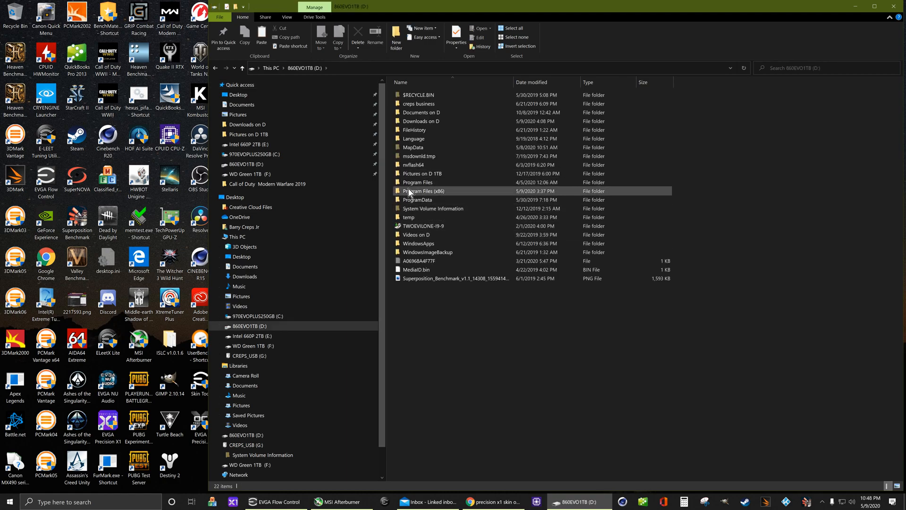
pyautogui.click(425, 191)
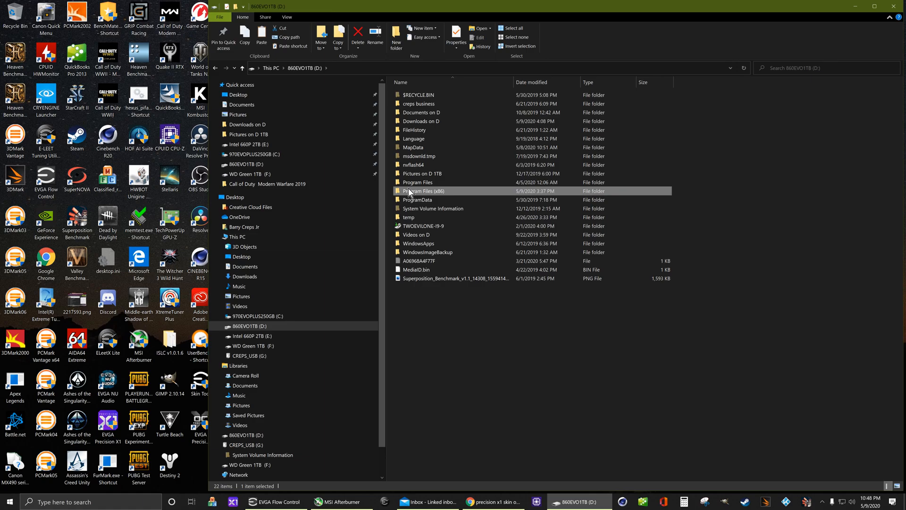
pyautogui.doubleClick(425, 191)
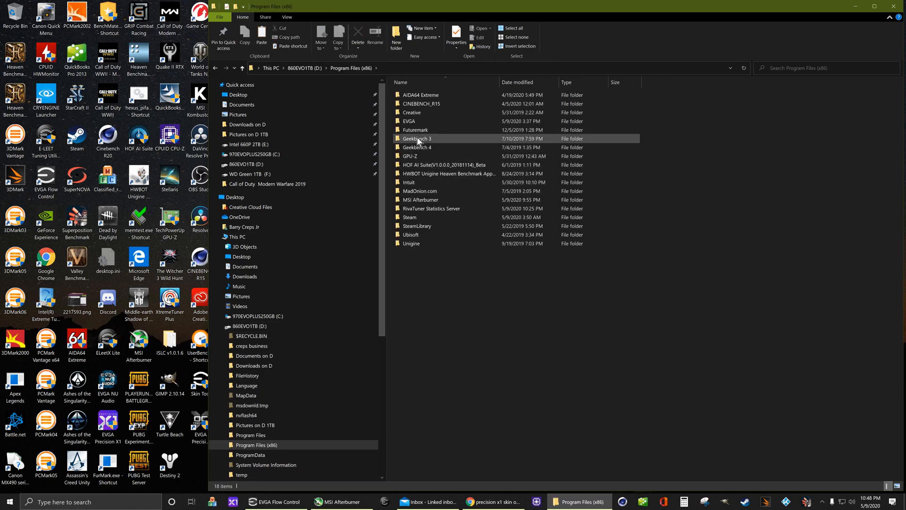
pyautogui.moveTo(417, 141)
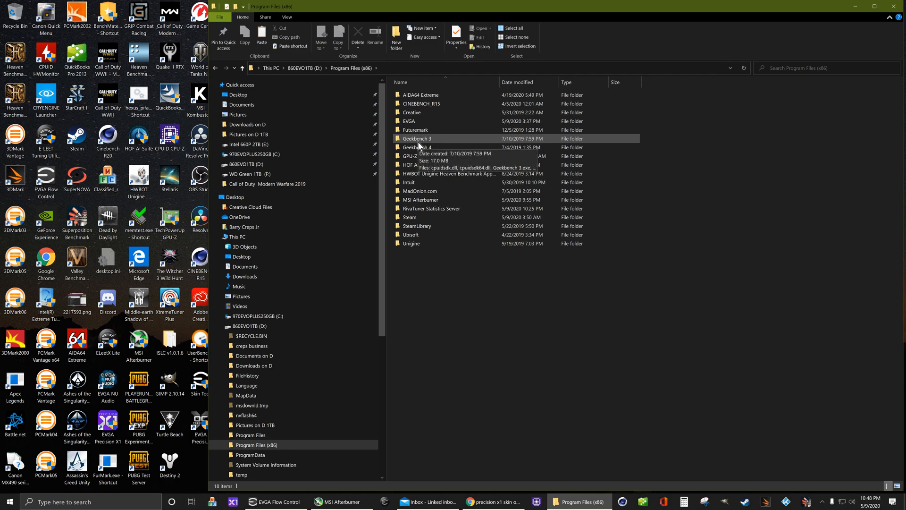
# Step: Continue into EVGA > Precision XOC > Skins, listing defaultX.usf, Kingpin.usf and UsfTool.exe
pyautogui.doubleClick(409, 121)
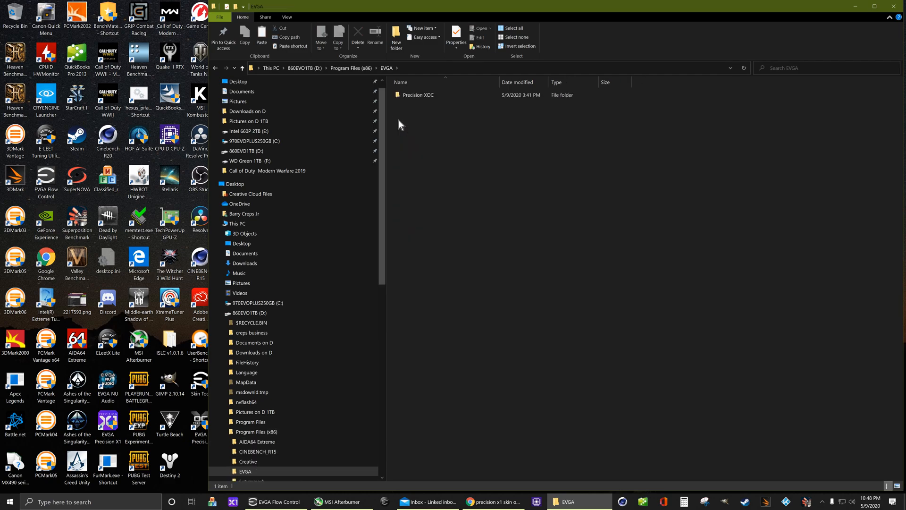
pyautogui.doubleClick(419, 94)
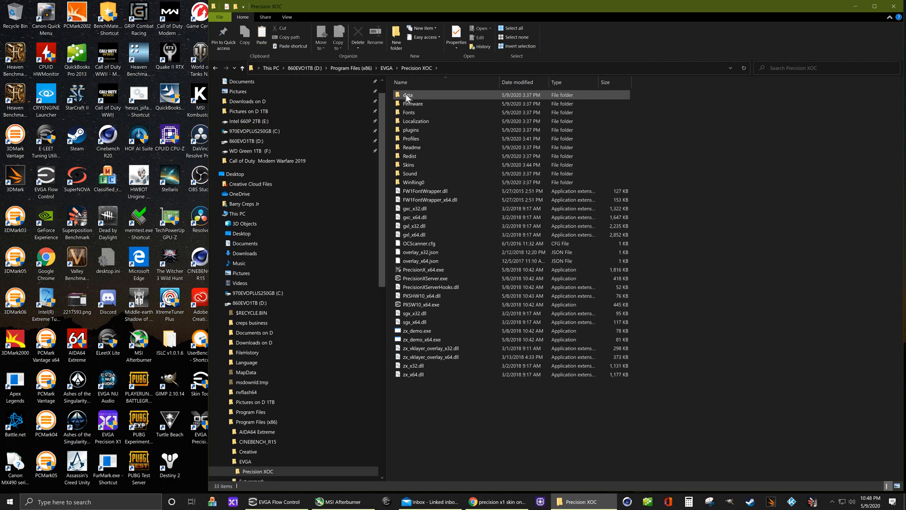
pyautogui.click(410, 164)
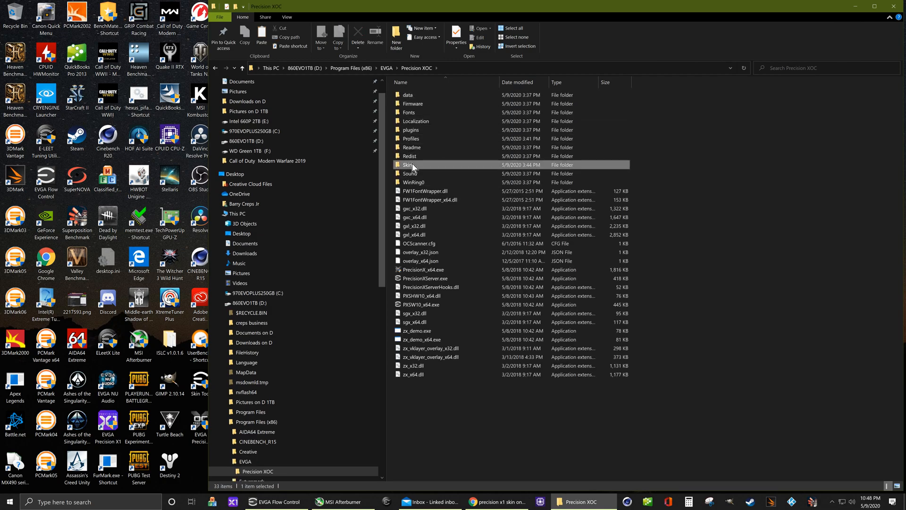
pyautogui.doubleClick(409, 164)
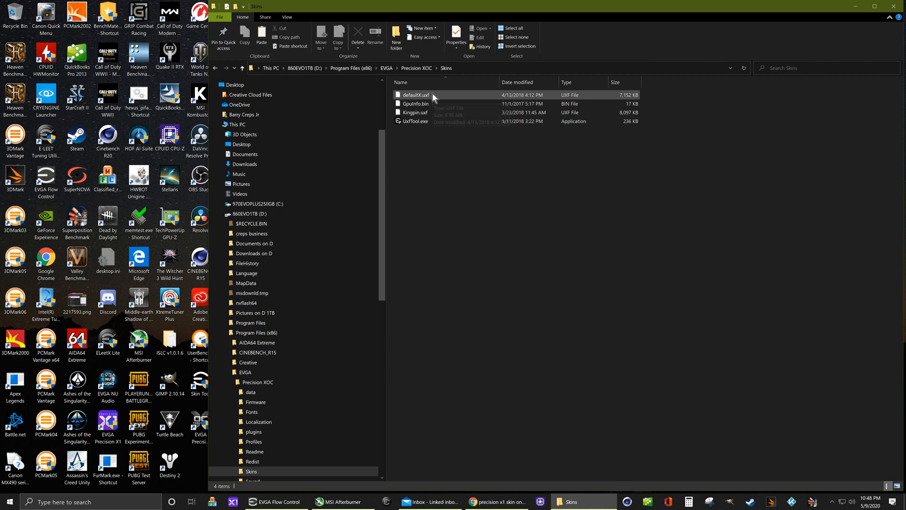
pyautogui.moveTo(441, 97)
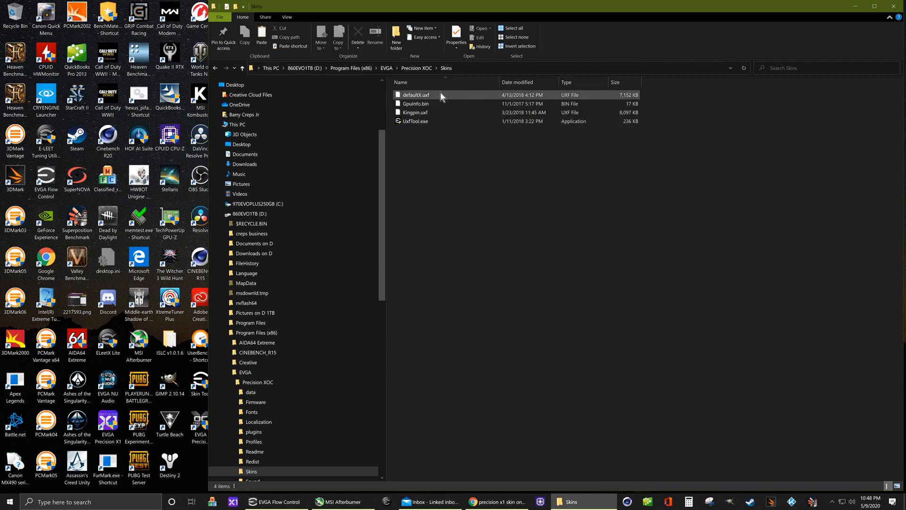
# Step: Copy the defaultX.usf and Kingpin.usf skin files from the Precision XOC Skins folder
pyautogui.click(416, 113)
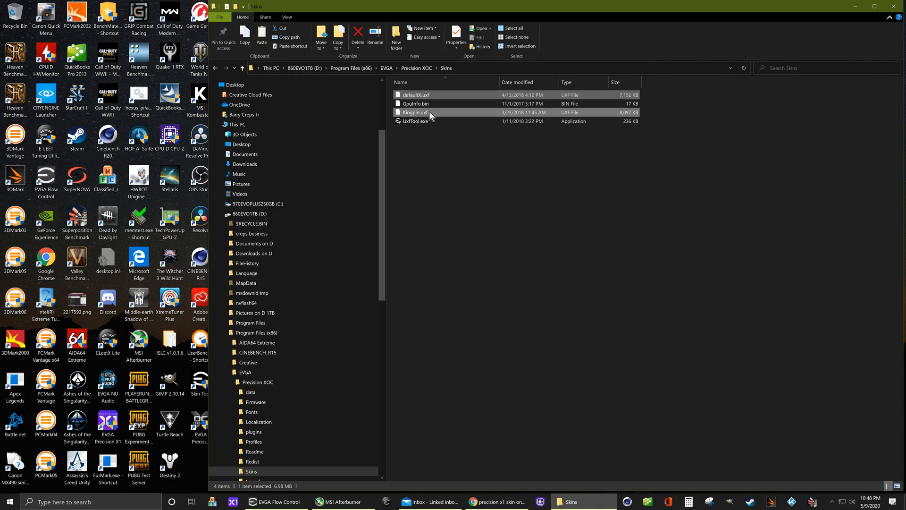
pyautogui.rightClick(416, 112)
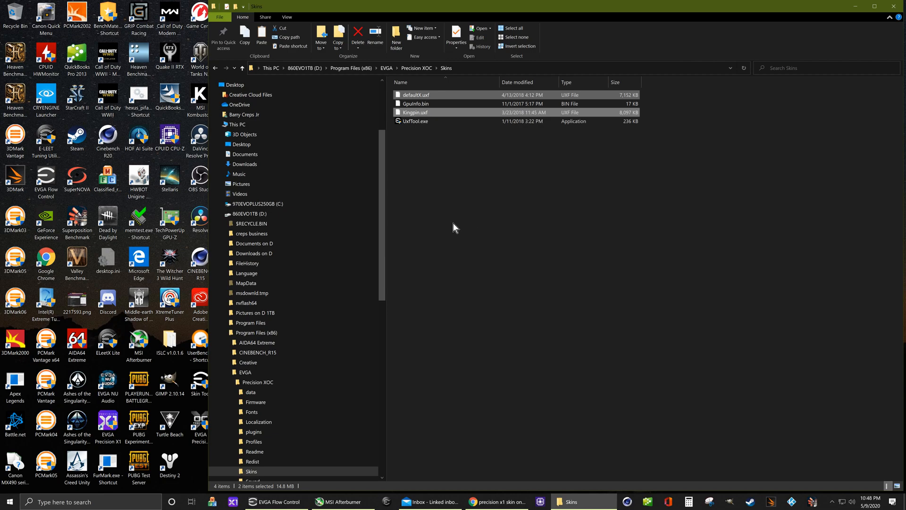
pyautogui.moveTo(460, 220)
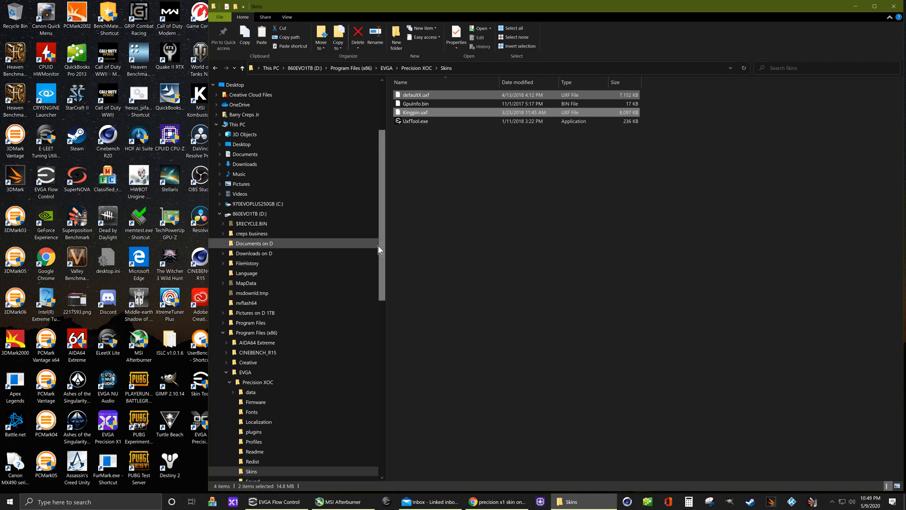
pyautogui.scroll(-3)
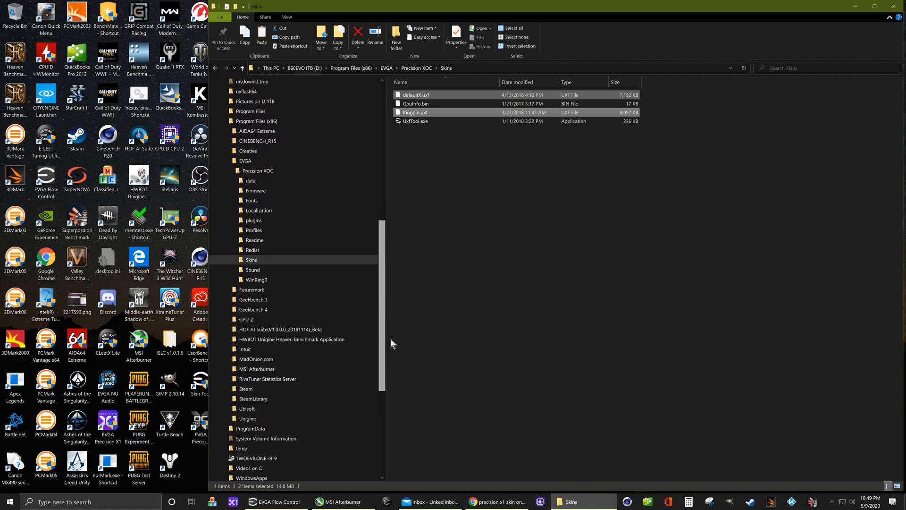
pyautogui.click(229, 180)
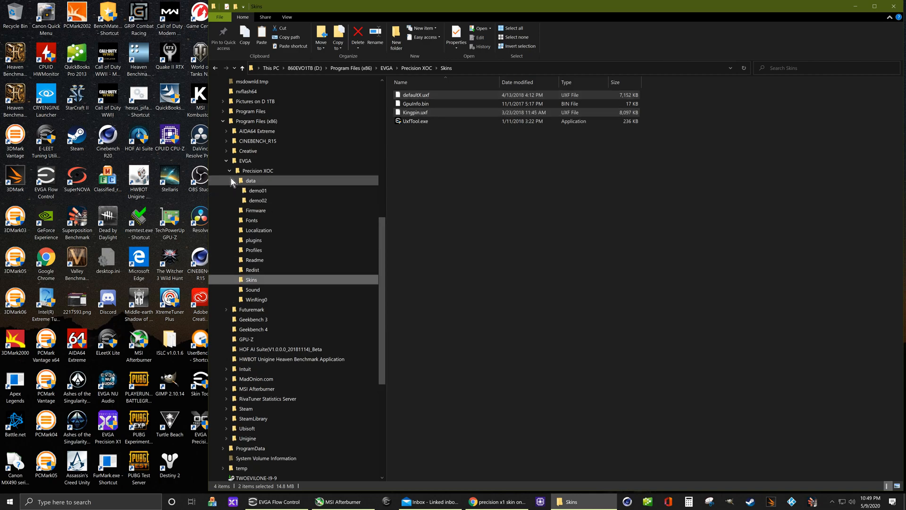
pyautogui.click(229, 171)
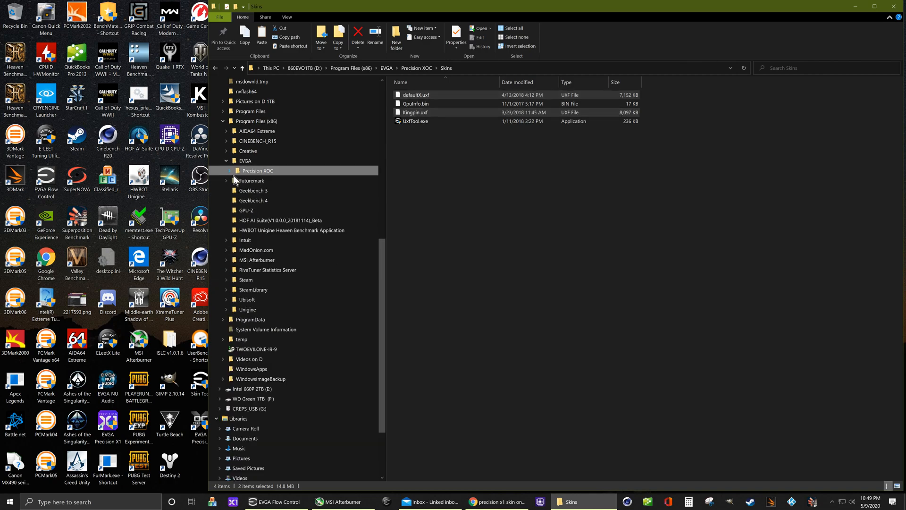
# Step: Paste them into MSI Afterburner's Skins folder, replacing the existing same-named files
pyautogui.click(228, 260)
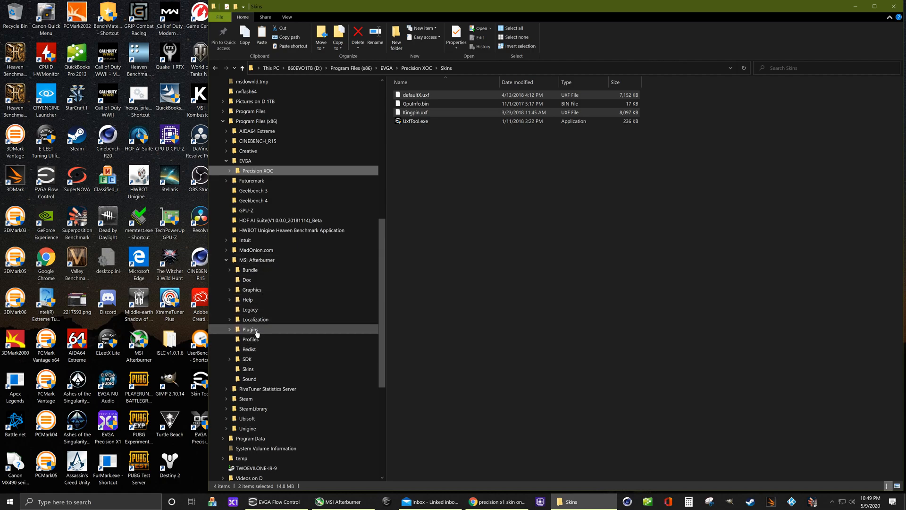
pyautogui.click(247, 369)
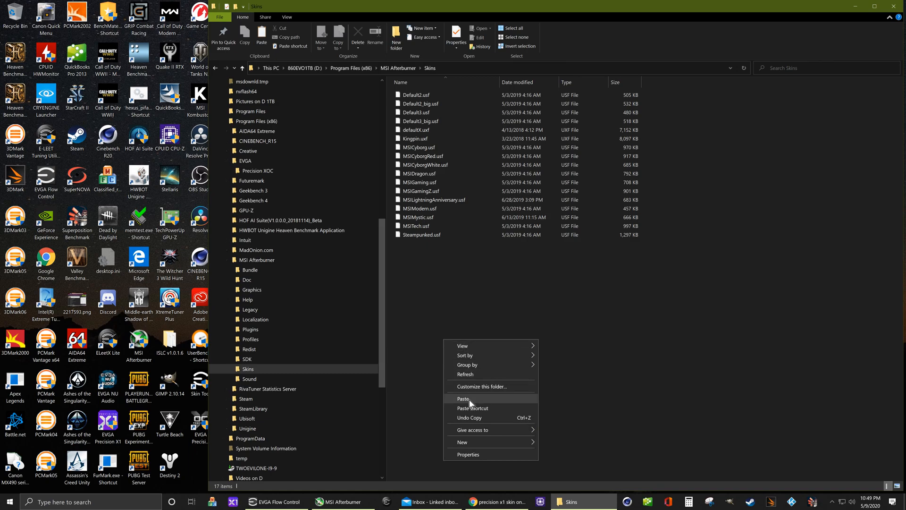
pyautogui.click(465, 399)
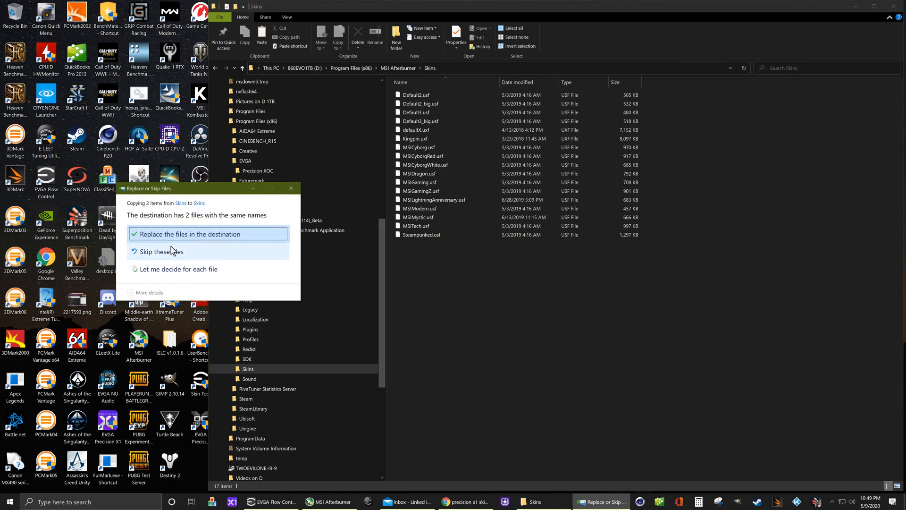
pyautogui.click(192, 234)
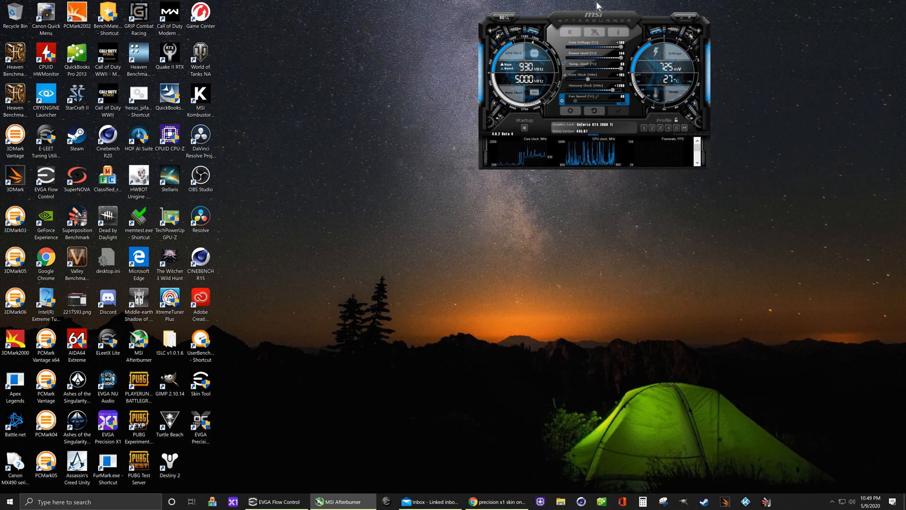
# Step: In Afterburner's User Interface settings, apply the Default skin to show the blue EVGA Precision XOC gauges
pyautogui.moveTo(589, 12); pyautogui.dragTo(532, 37)
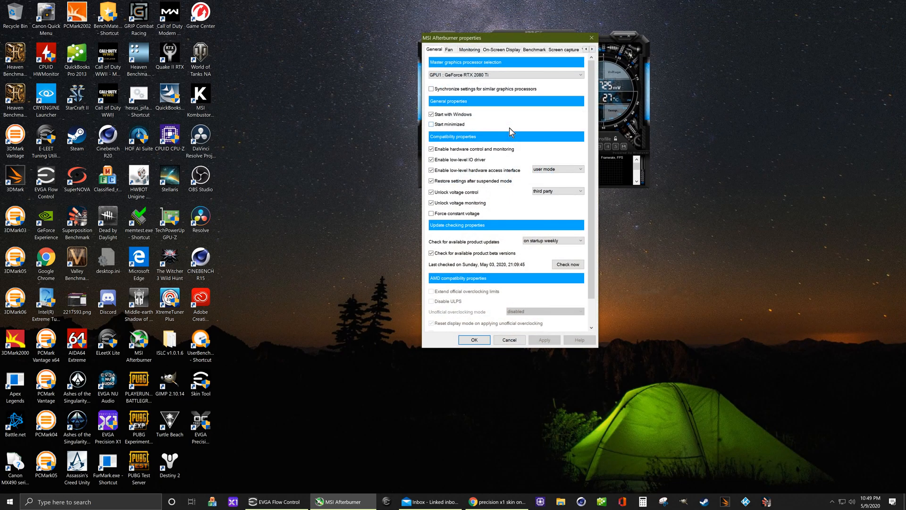
pyautogui.click(593, 49)
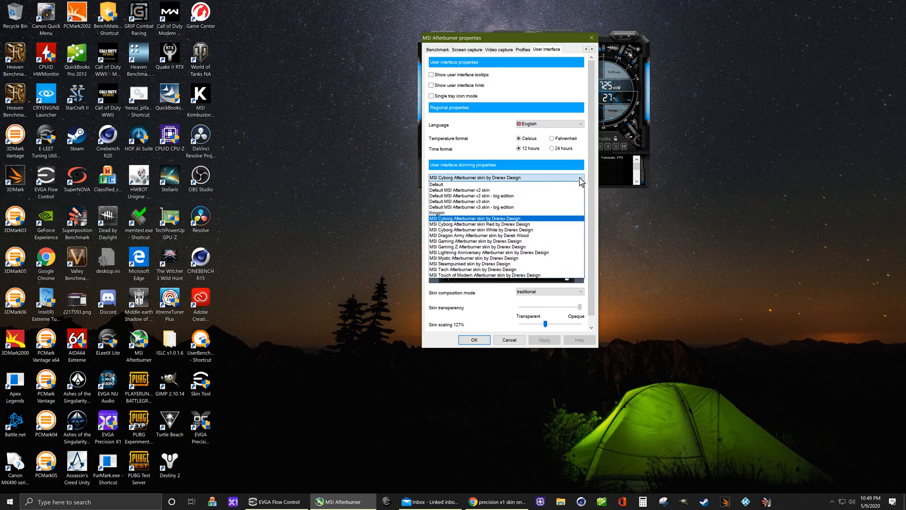
pyautogui.click(459, 184)
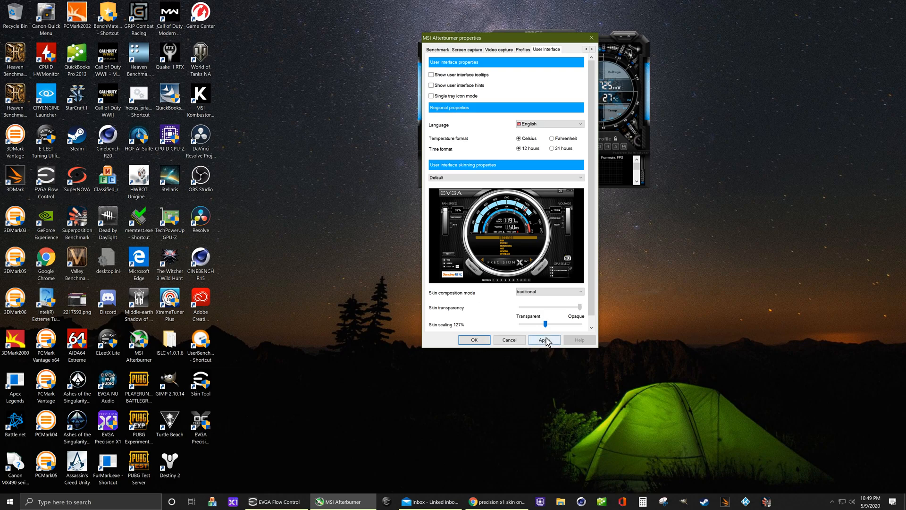
pyautogui.click(544, 339)
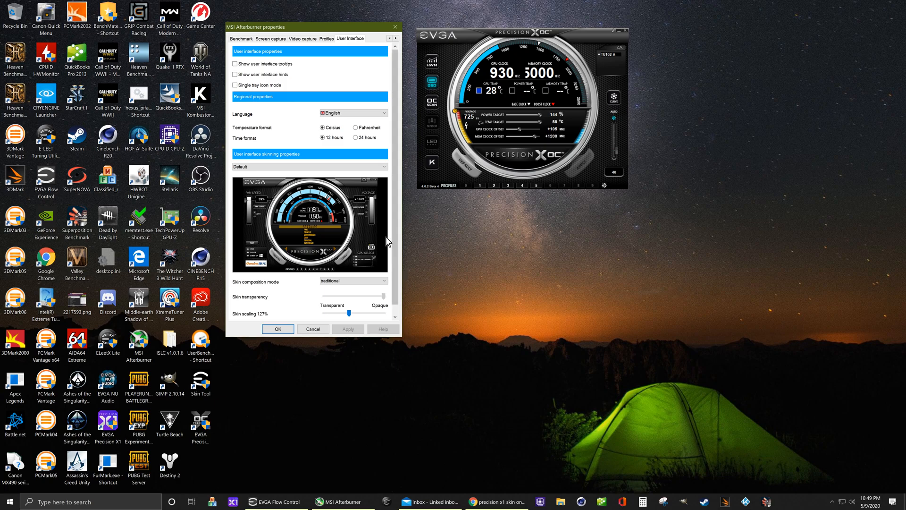
# Step: Apply the Kingpin skin, switching the monitor to the bronze three-dial Kingpin Precision XOC design
pyautogui.click(384, 166)
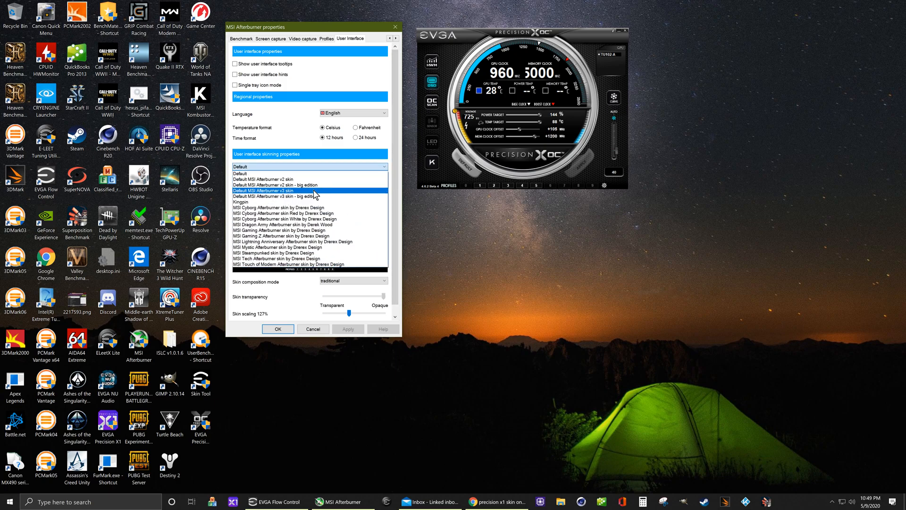
pyautogui.click(241, 202)
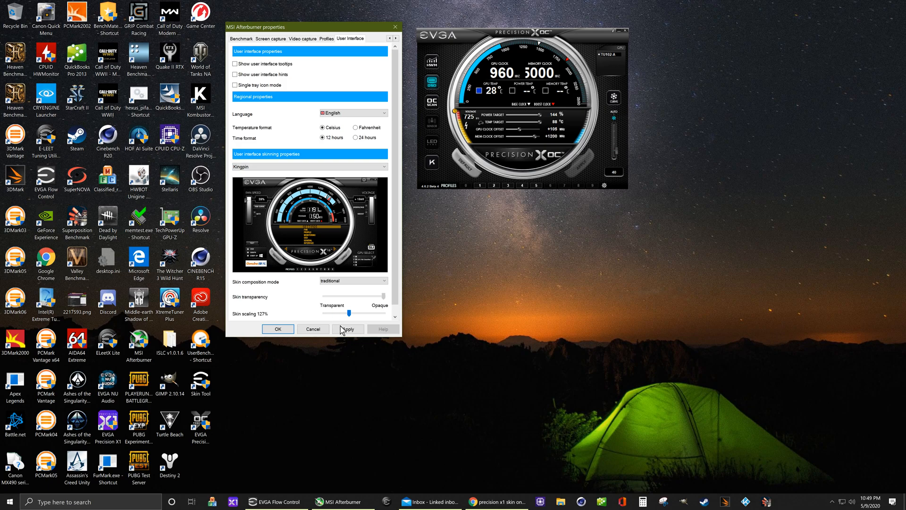
pyautogui.click(348, 329)
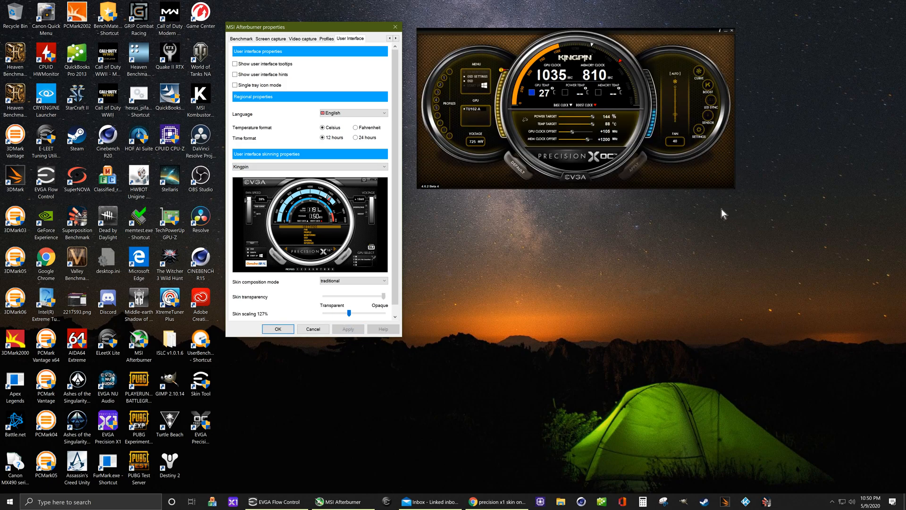
pyautogui.scroll(-3)
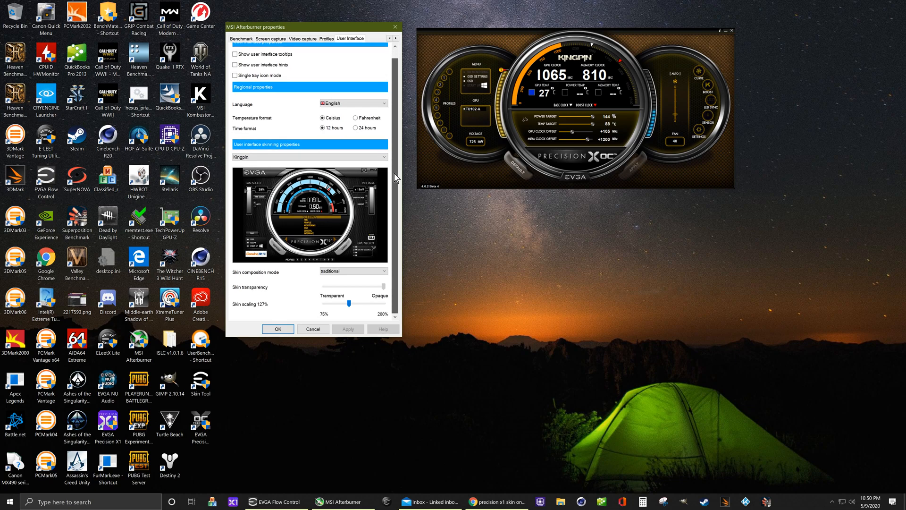
pyautogui.moveTo(365, 272)
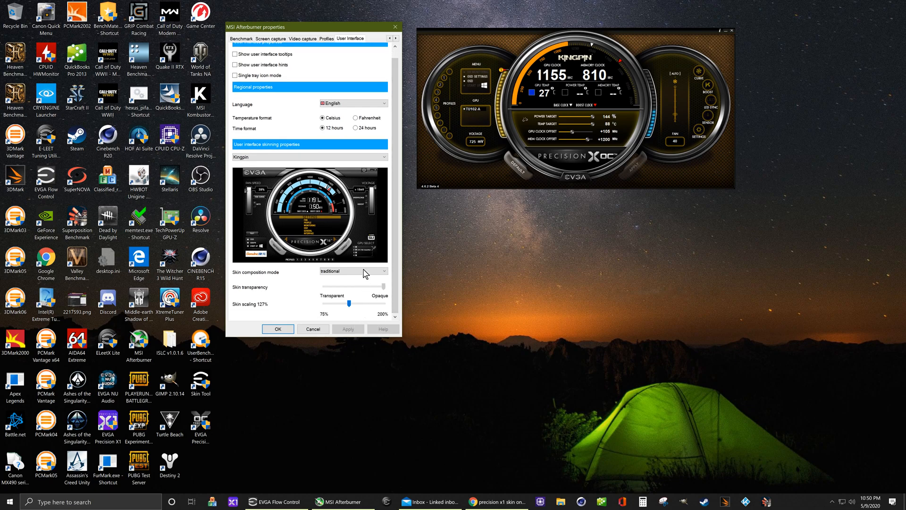